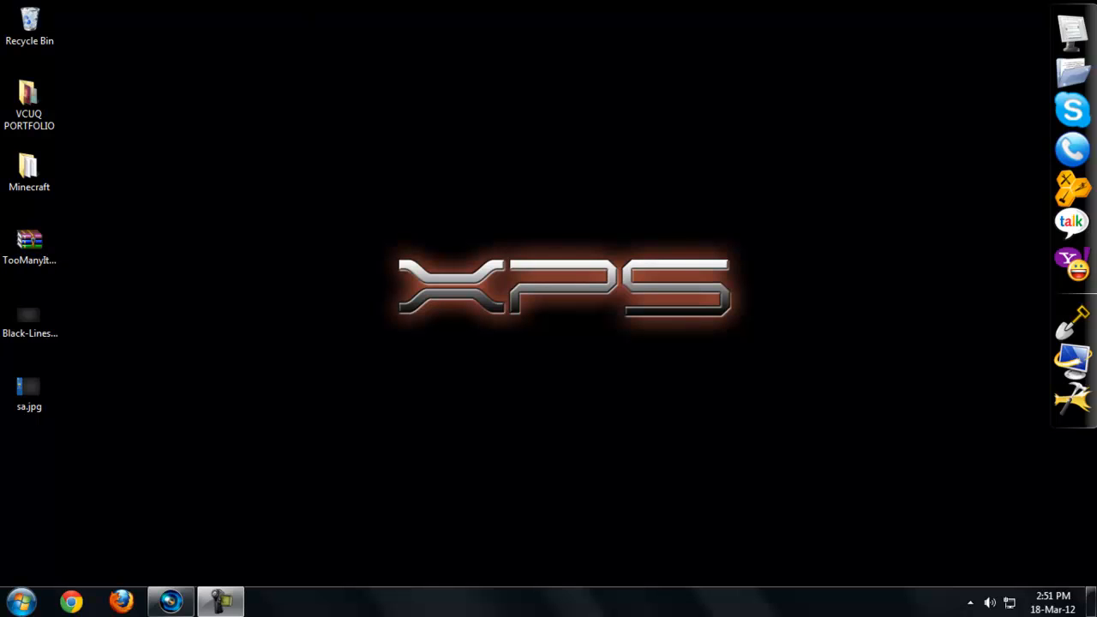
{"action": "mouse_move", "coordinate": [583, 564]}
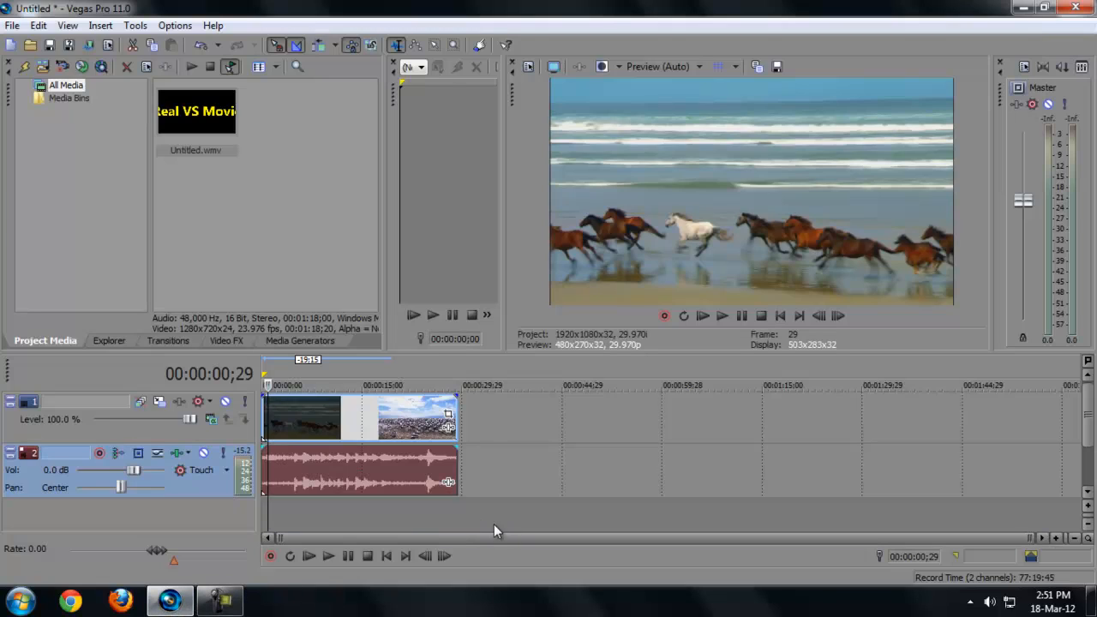
{"action": "mouse_move", "coordinate": [460, 523]}
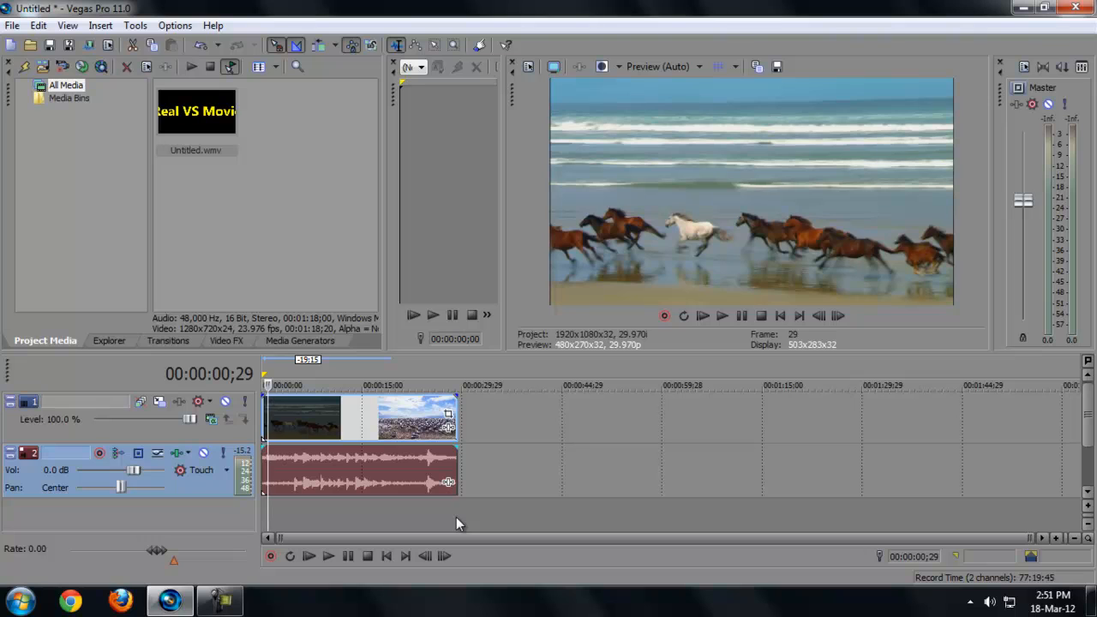
{"action": "mouse_move", "coordinate": [86, 8]}
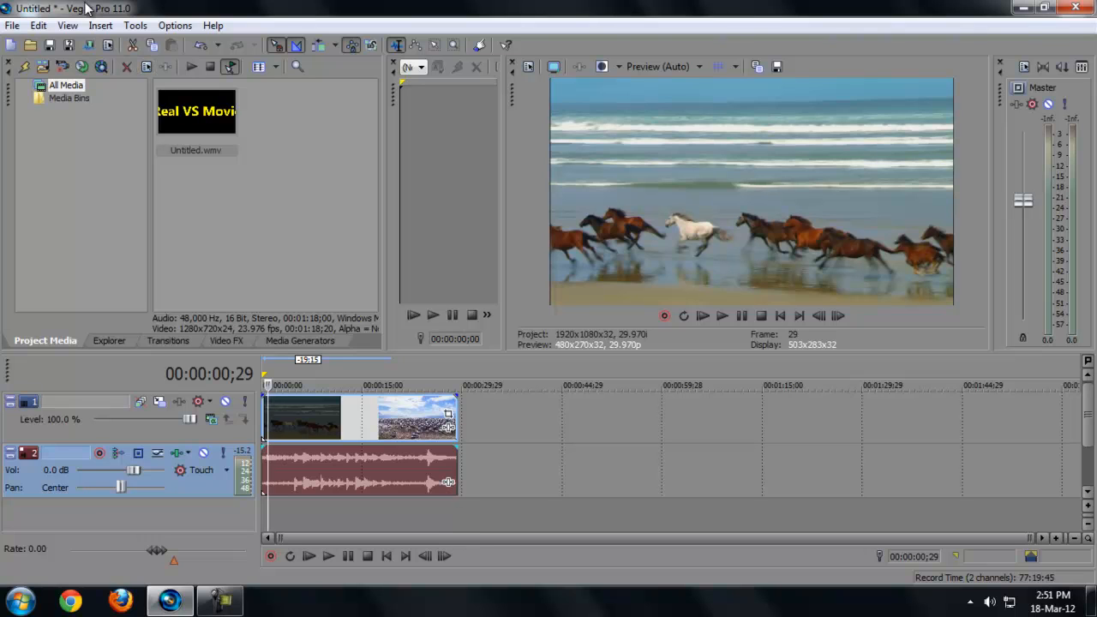
{"action": "mouse_move", "coordinate": [340, 226]}
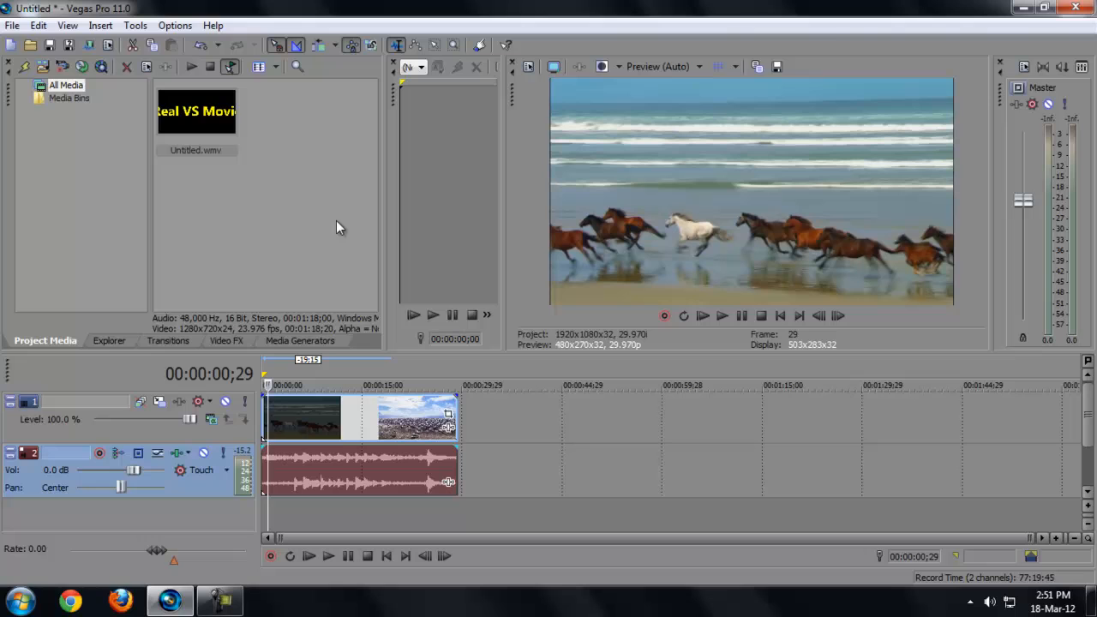
{"action": "mouse_move", "coordinate": [375, 384]}
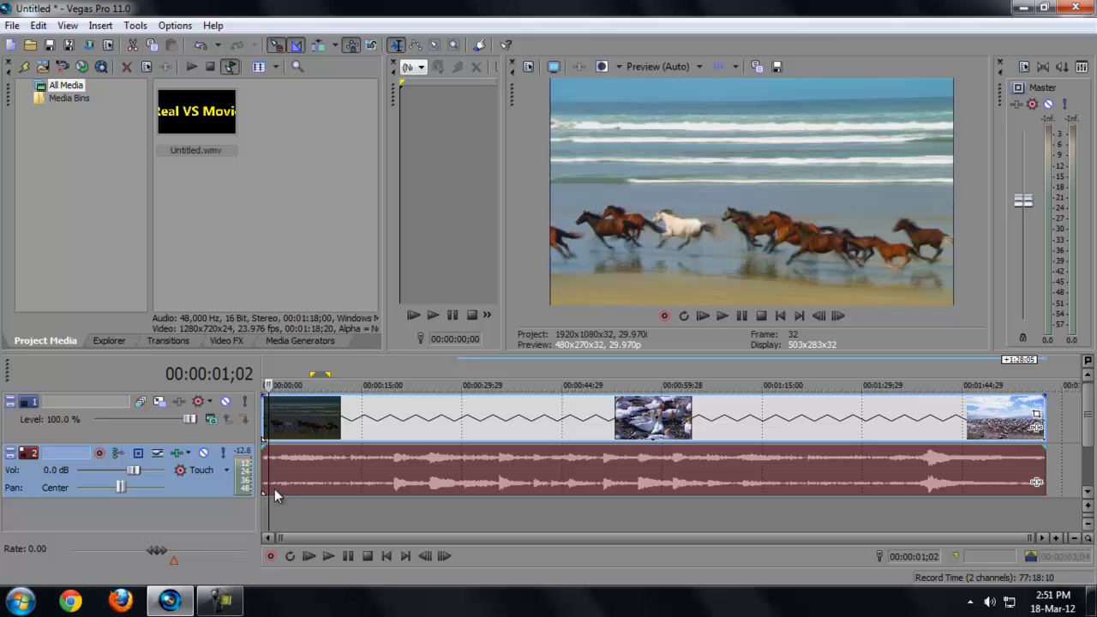
Stretch the horses clip to nearly two minutes and lock the audio pitch to the stretch
{"action": "left_click", "coordinate": [329, 555]}
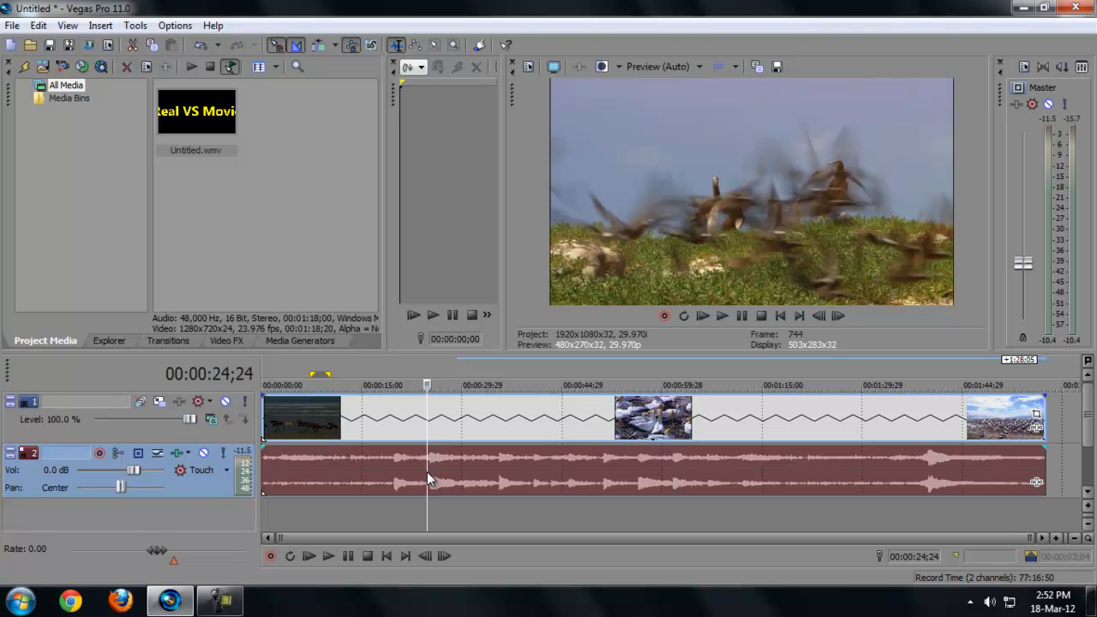
{"action": "right_click", "coordinate": [432, 480]}
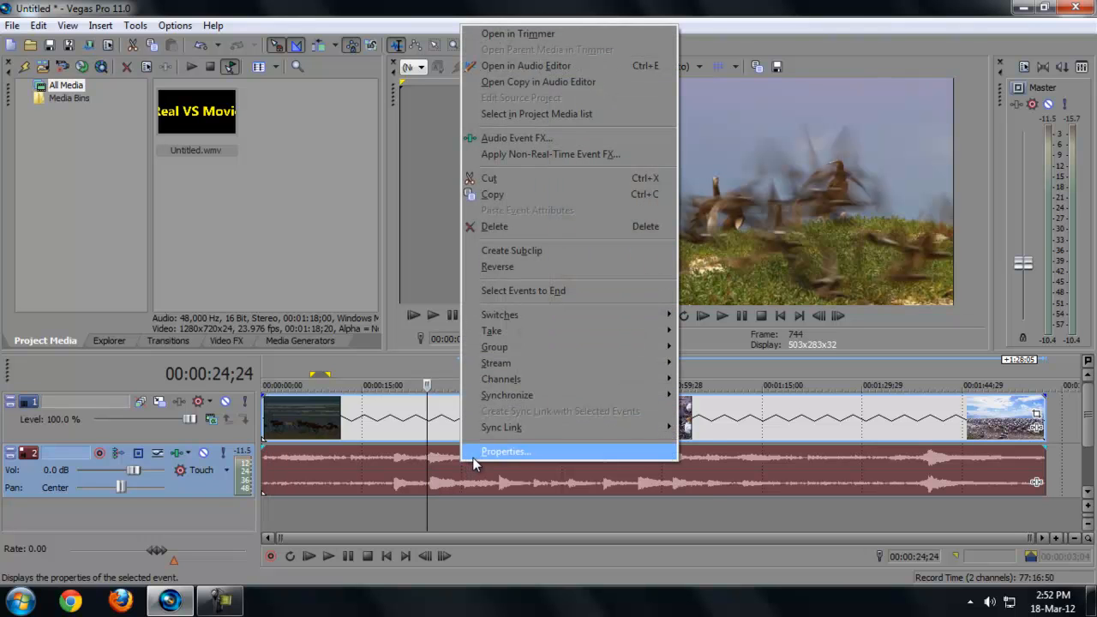
{"action": "left_click", "coordinate": [504, 451]}
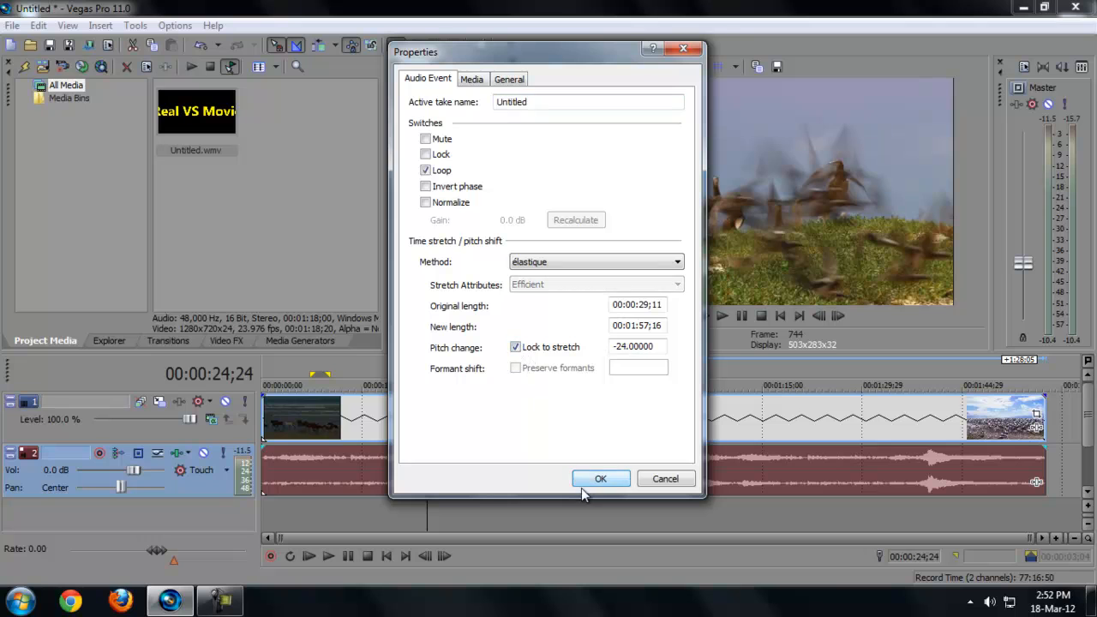
{"action": "left_click", "coordinate": [601, 478]}
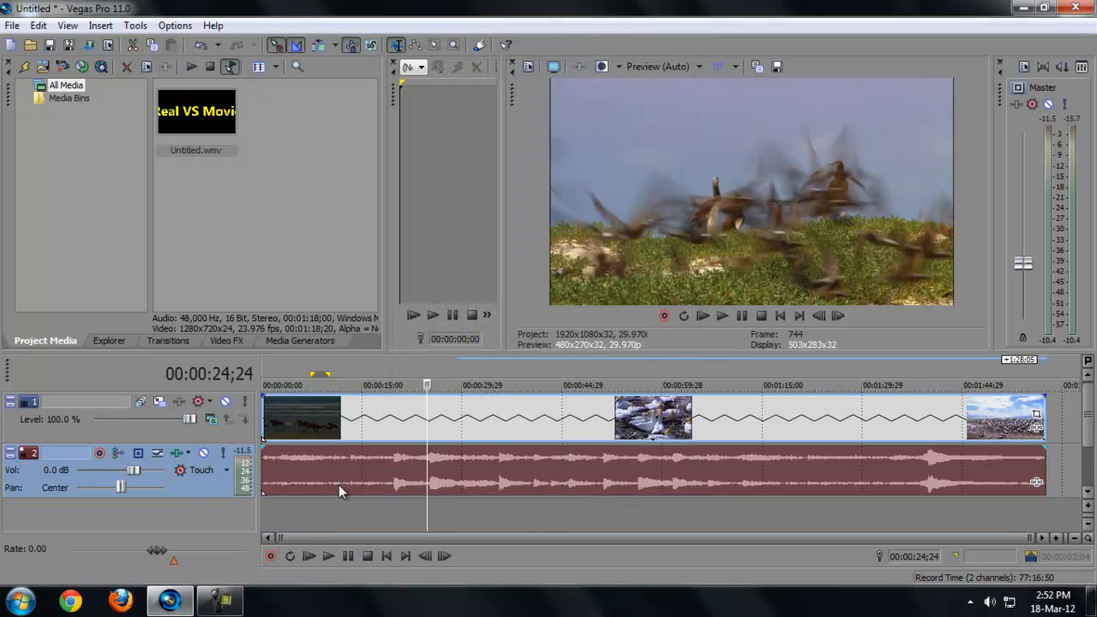
{"action": "left_click", "coordinate": [329, 555]}
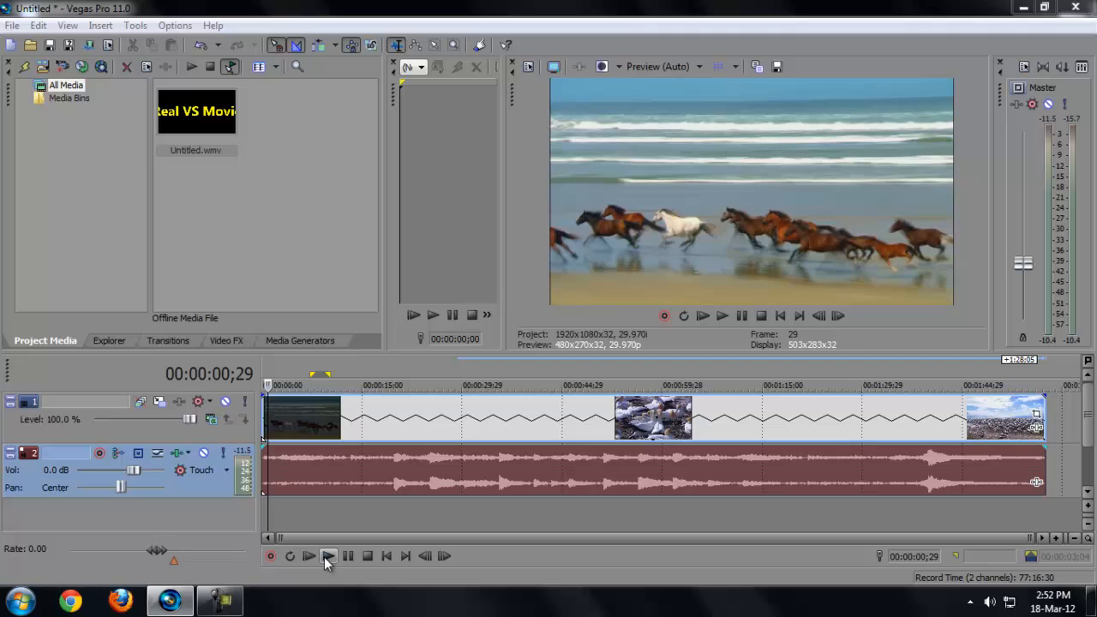
Return to the project start to position the playhead for splitting the slowed clip
{"action": "left_click", "coordinate": [330, 556]}
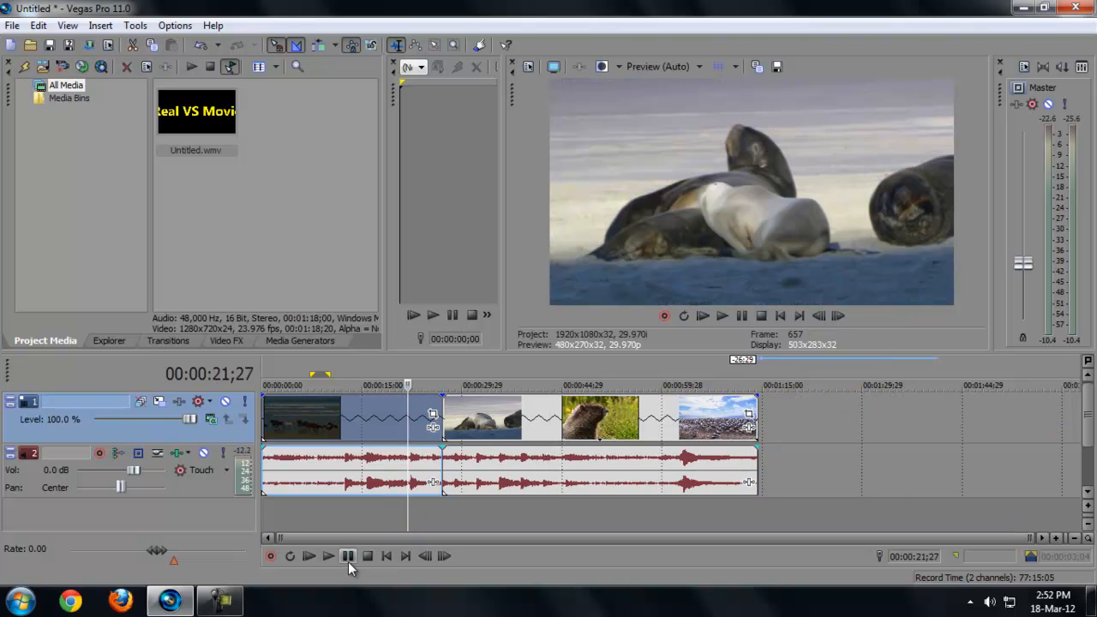
{"action": "left_click", "coordinate": [329, 555]}
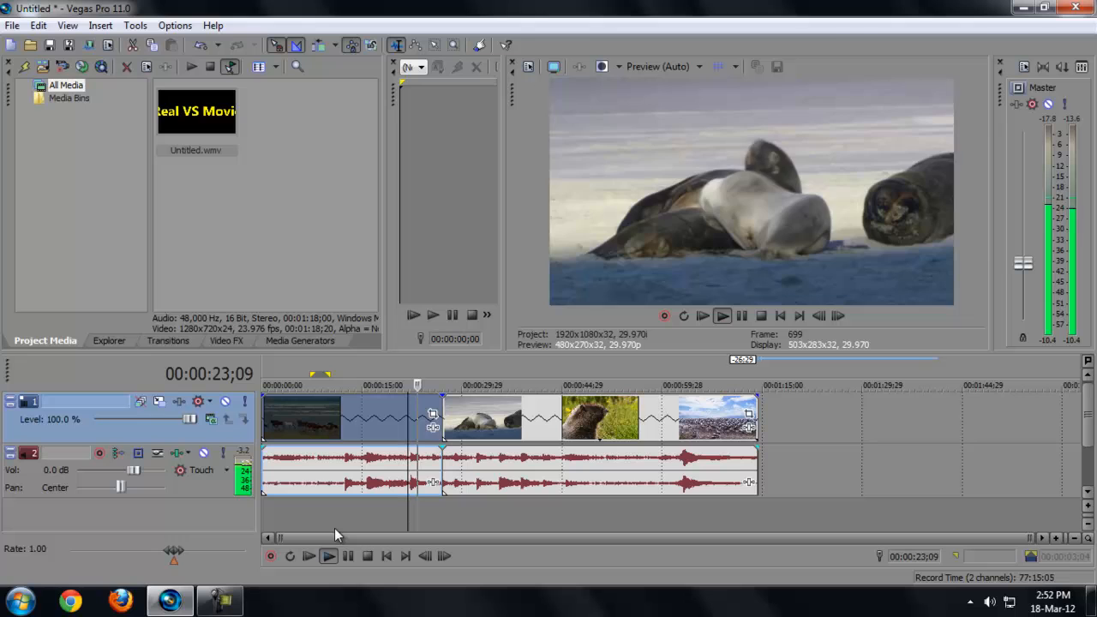
{"action": "left_click", "coordinate": [329, 556]}
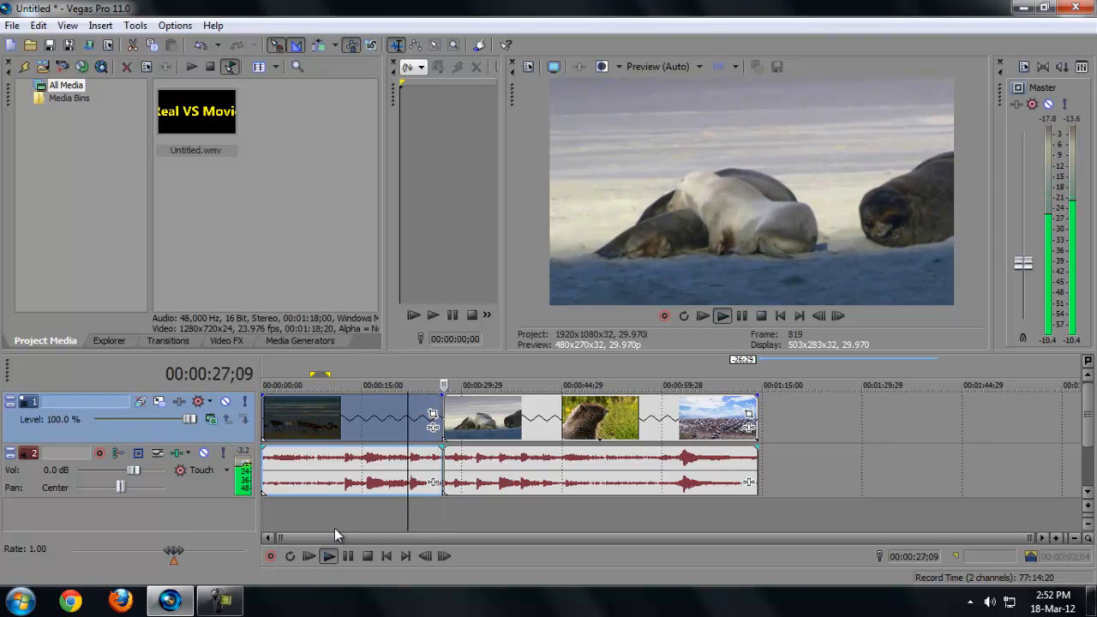
{"action": "left_click", "coordinate": [330, 556]}
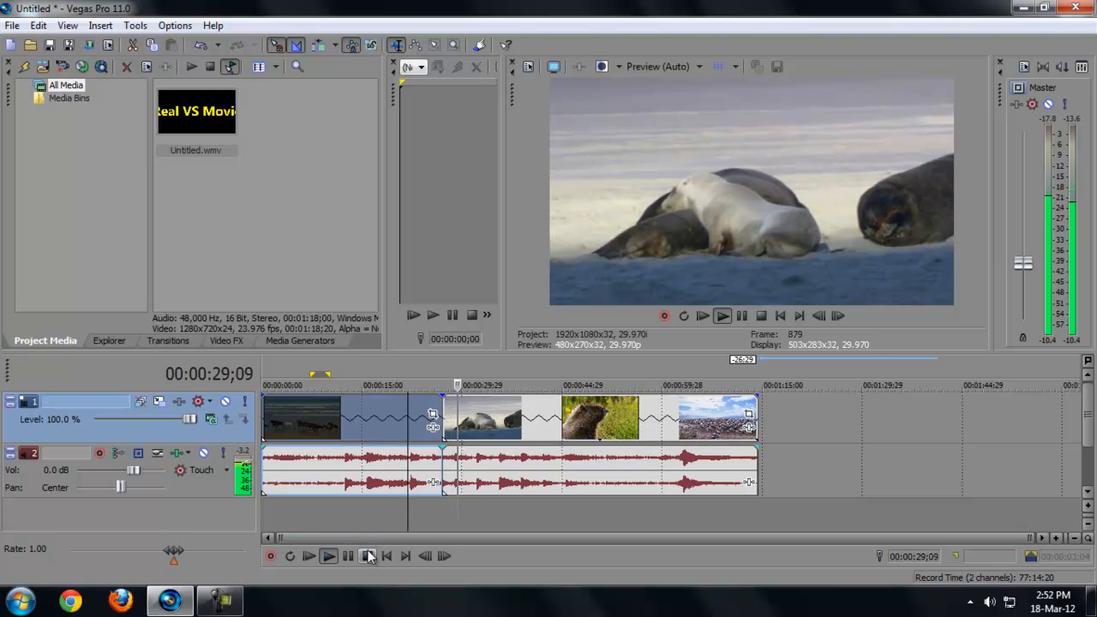